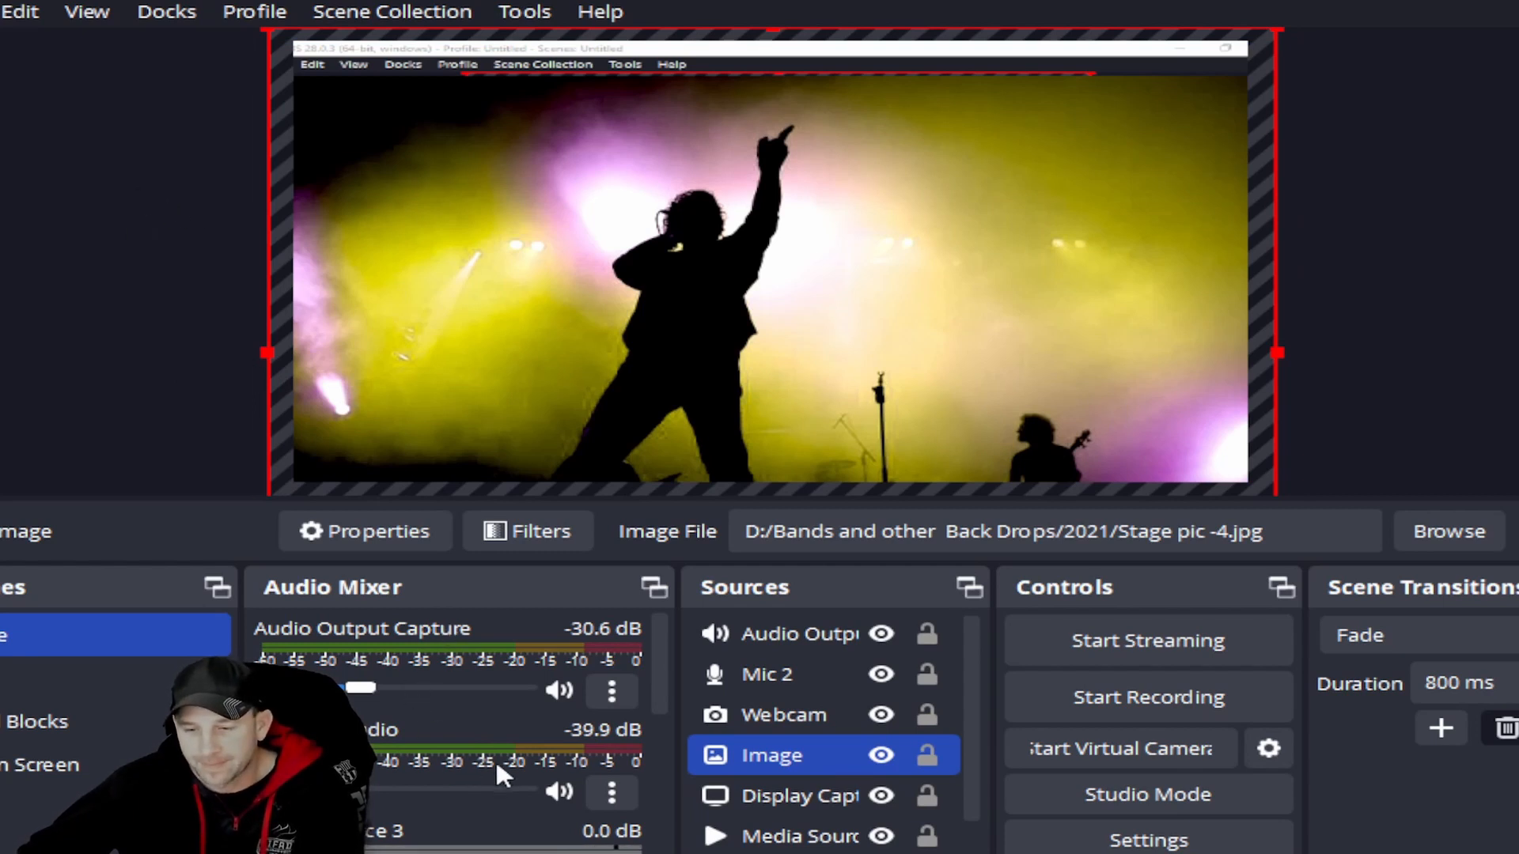
{"action": "mouse_move", "coordinate": [606, 761]}
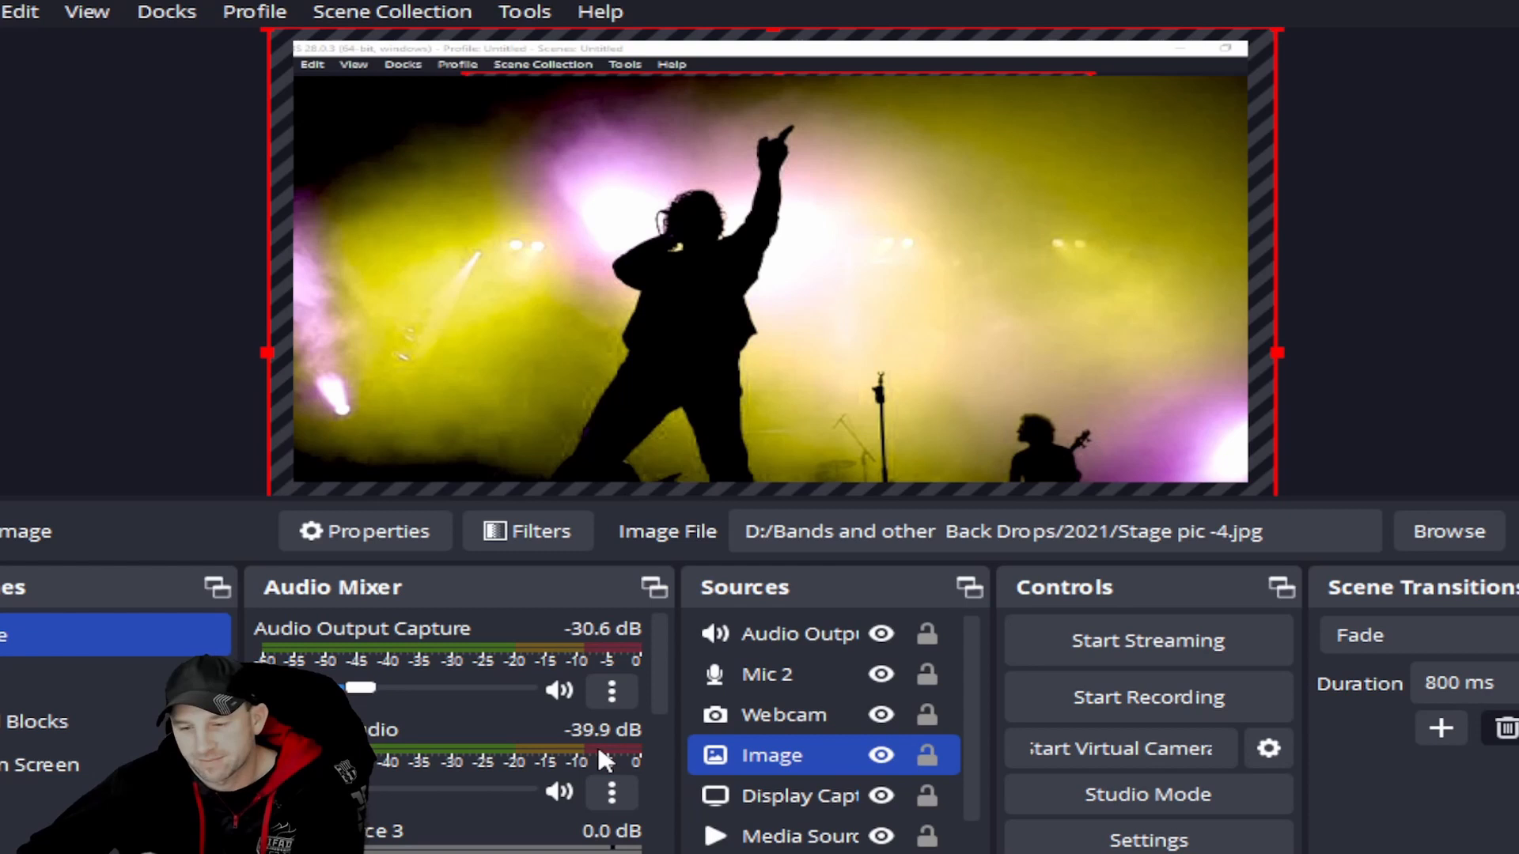
{"action": "mouse_move", "coordinate": [446, 741]}
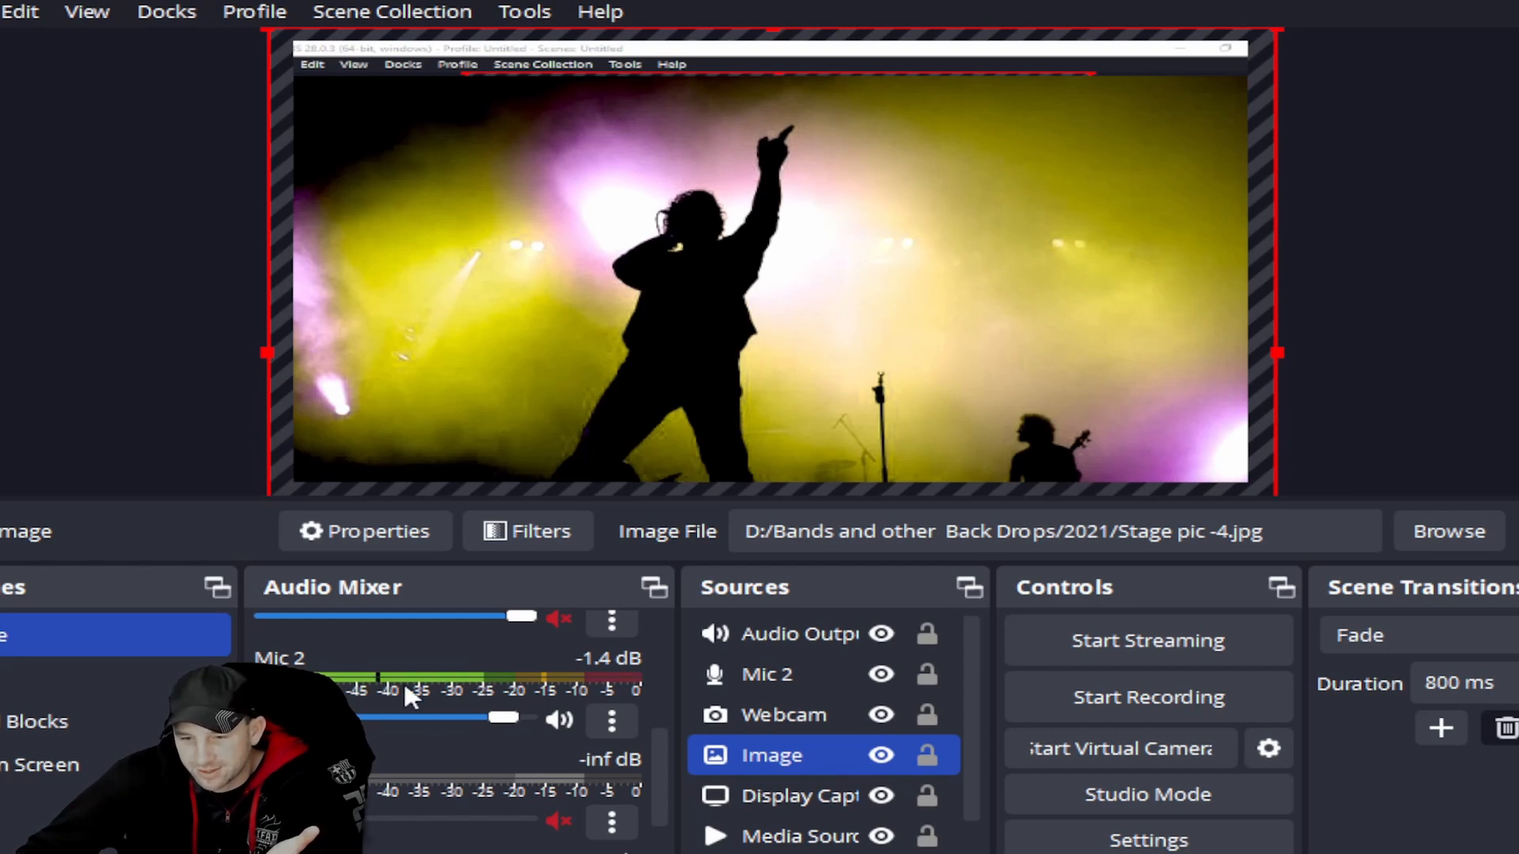
{"action": "mouse_move", "coordinate": [484, 699]}
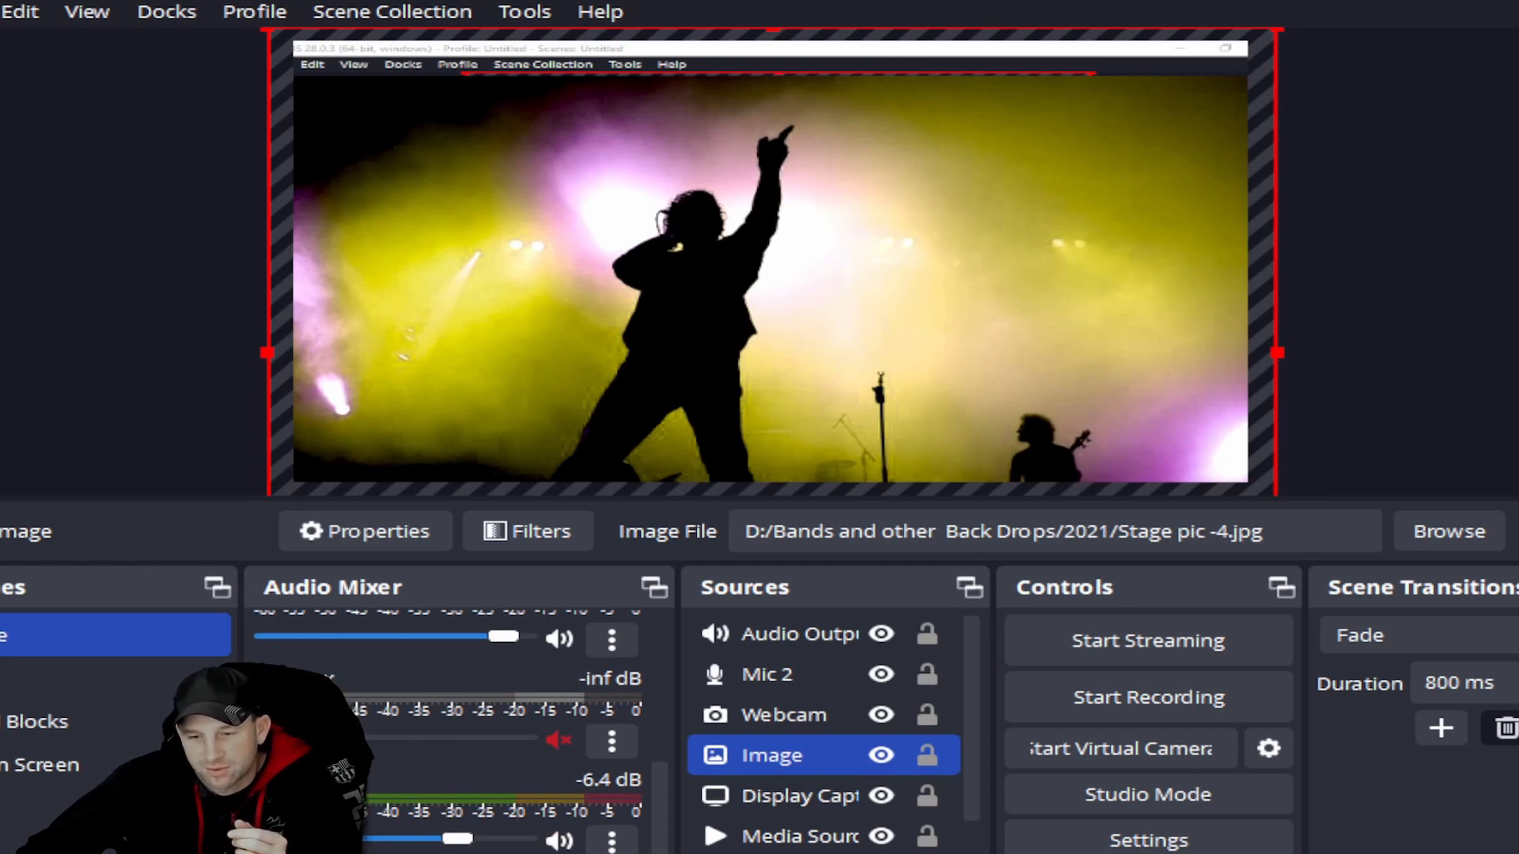
{"action": "mouse_move", "coordinate": [475, 718]}
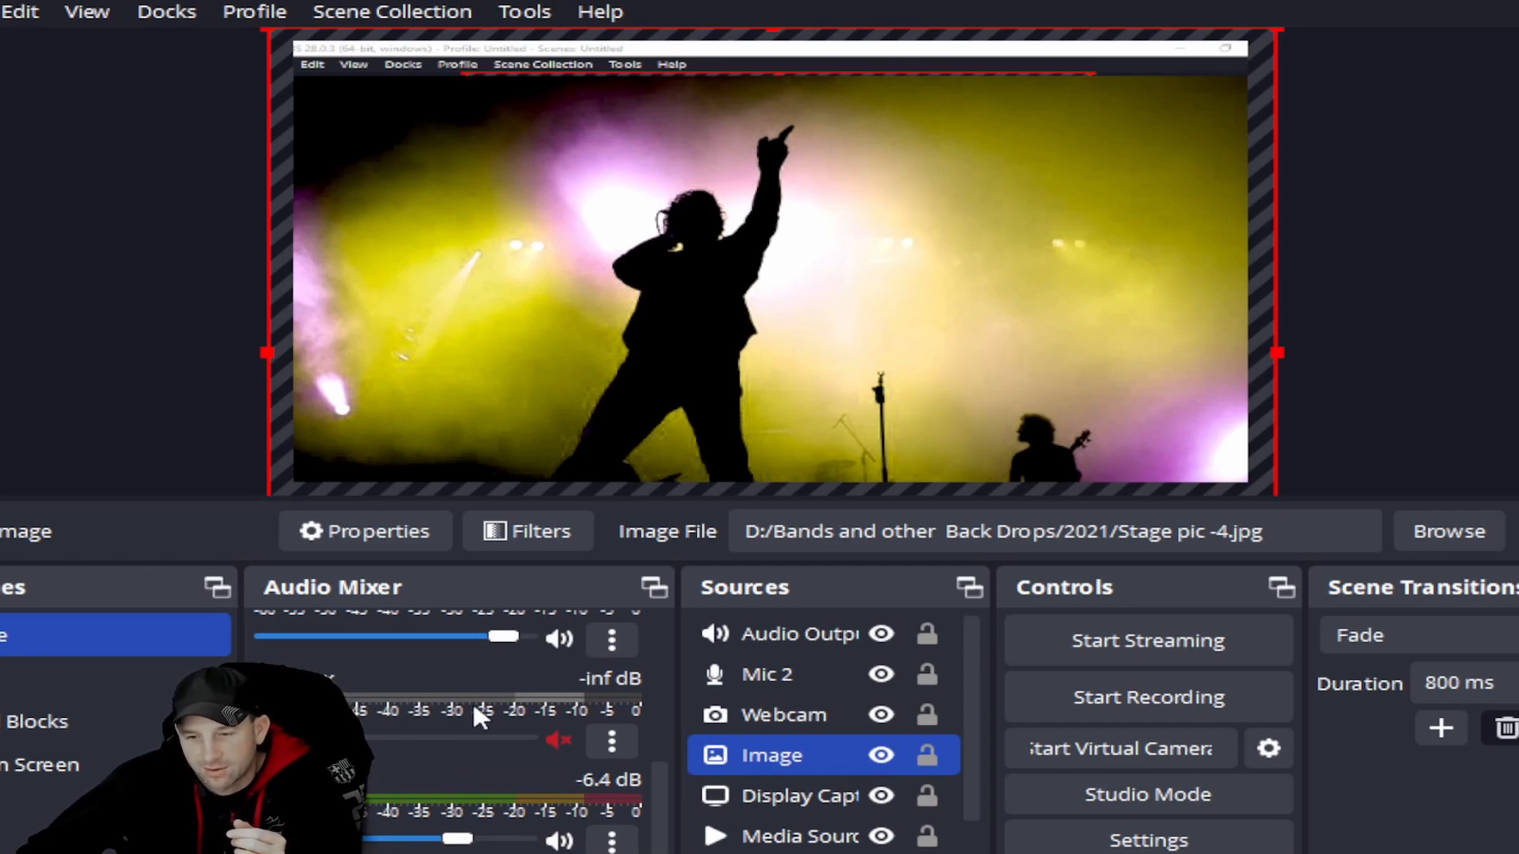
{"action": "mouse_move", "coordinate": [416, 712]}
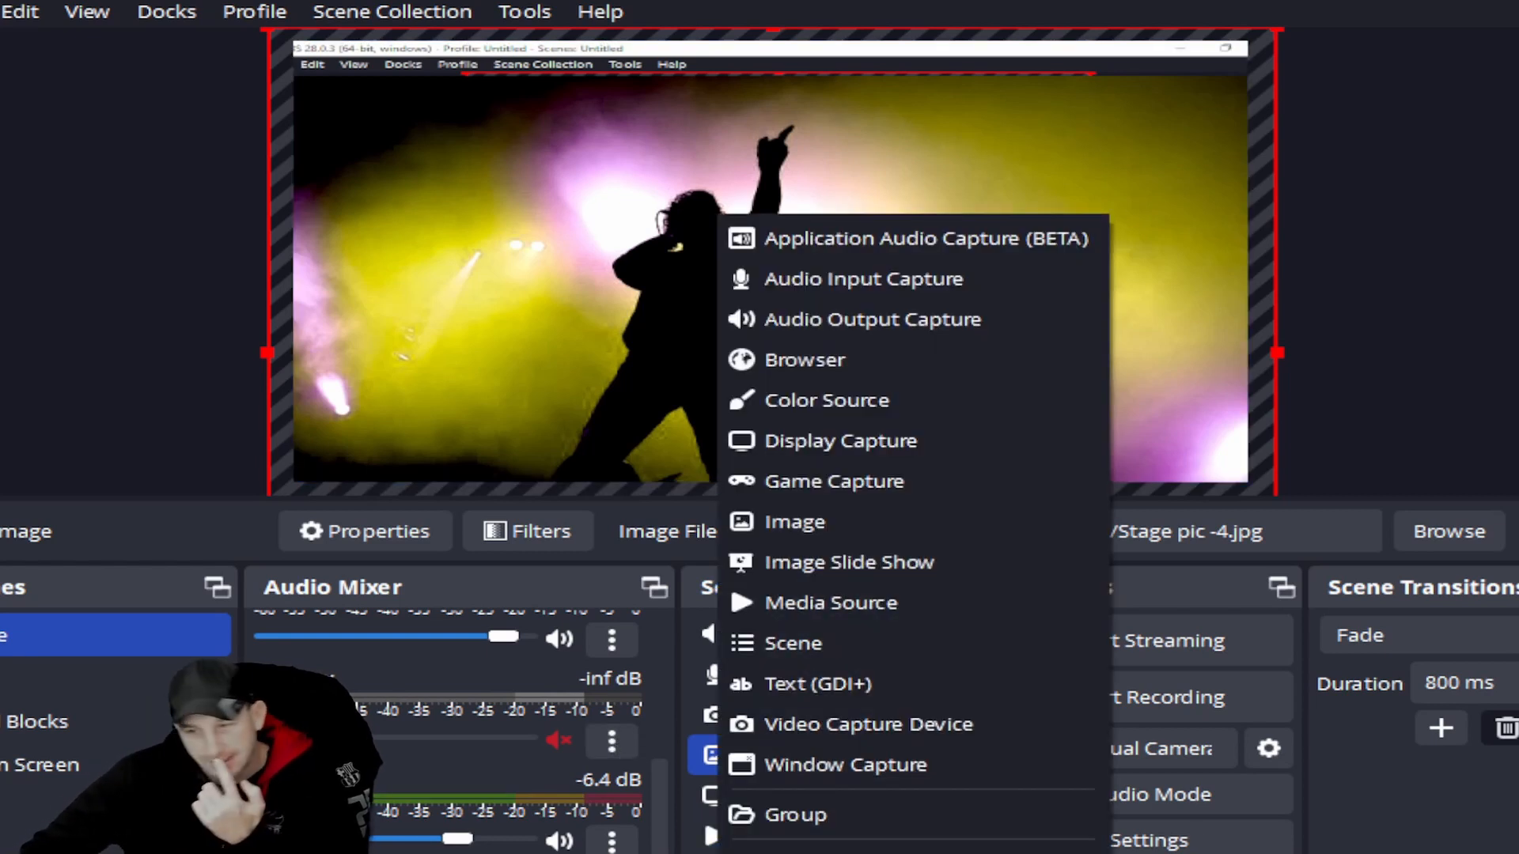
{"action": "mouse_move", "coordinate": [863, 279]}
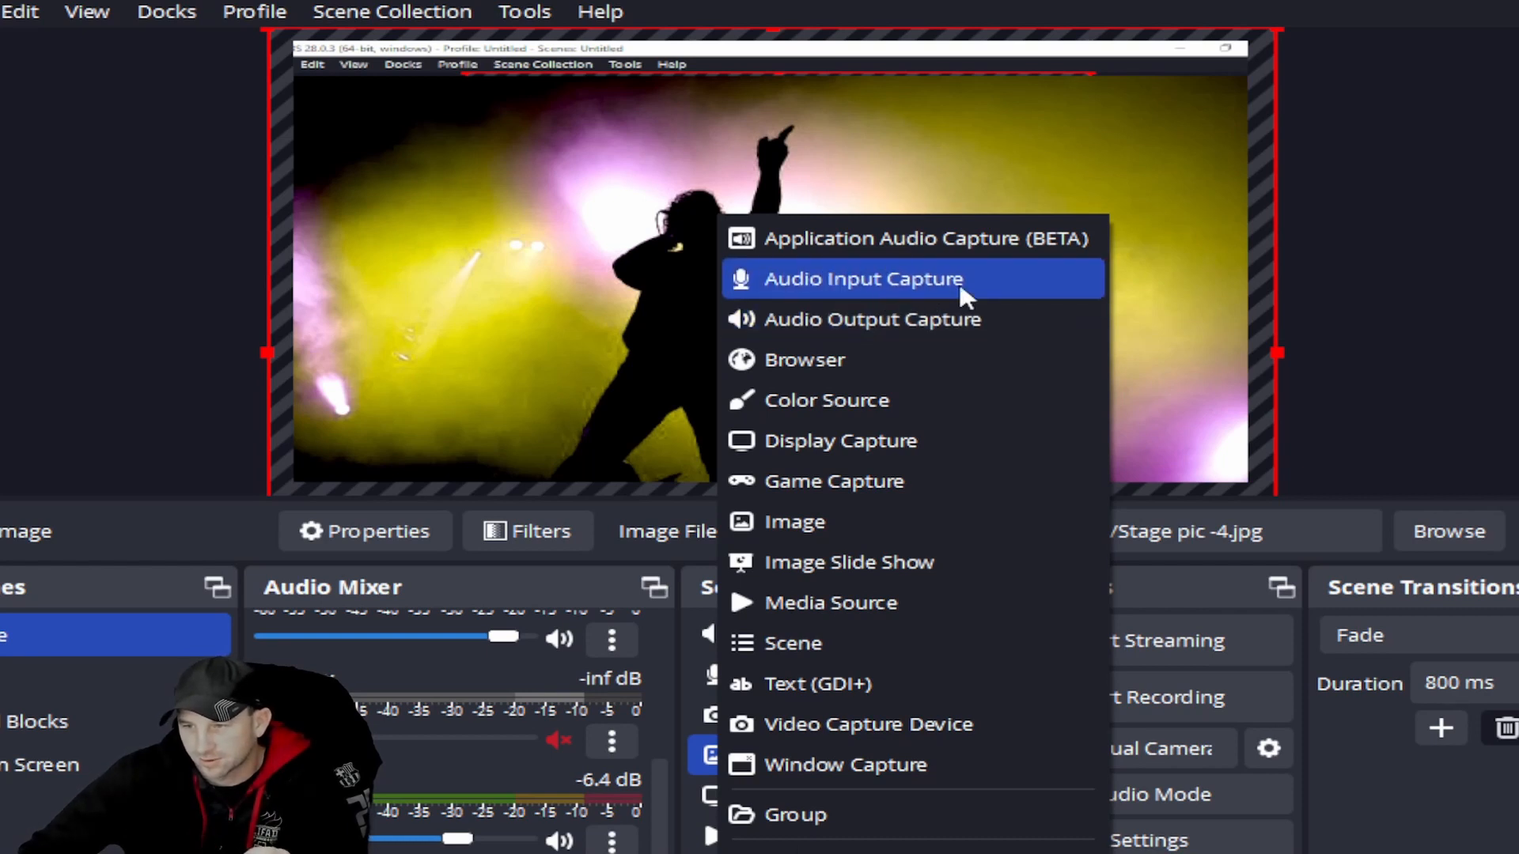
{"action": "mouse_move", "coordinate": [833, 481]}
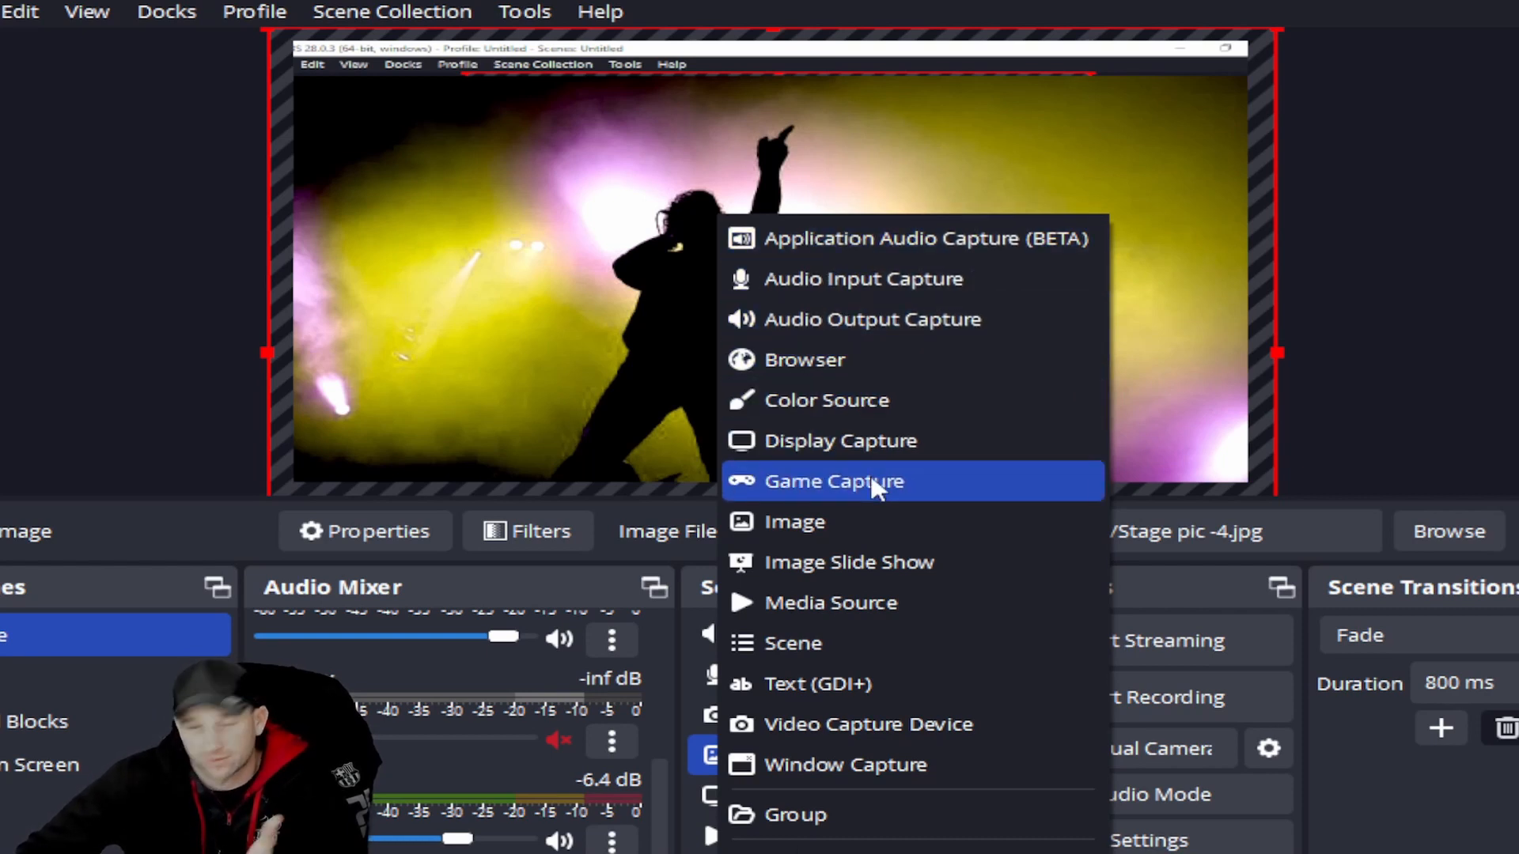
{"action": "mouse_move", "coordinate": [872, 318]}
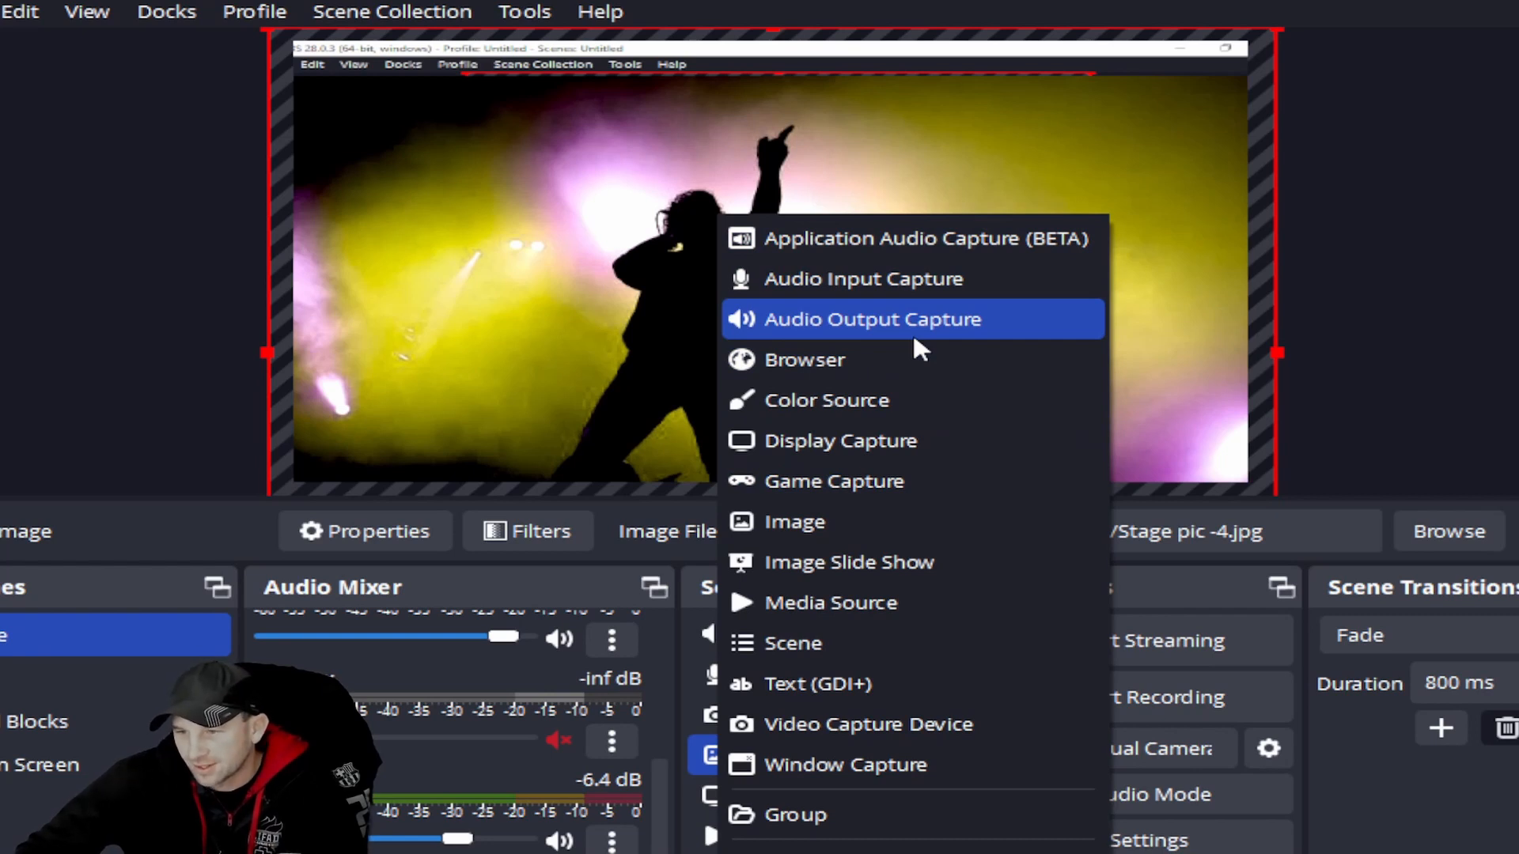
{"action": "left_click", "coordinate": [863, 279]}
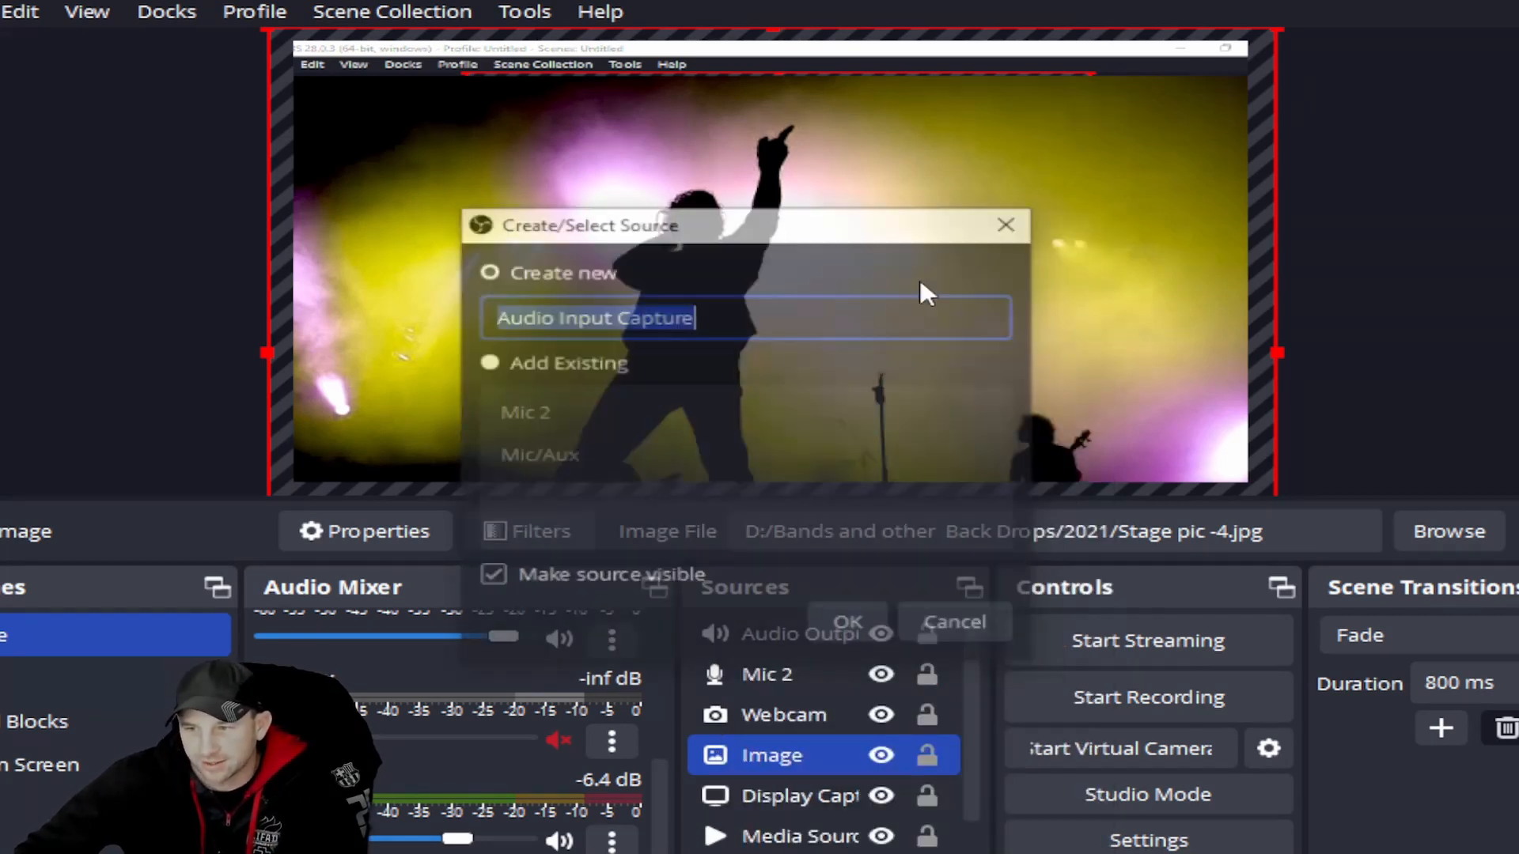
{"action": "left_click", "coordinate": [486, 362]}
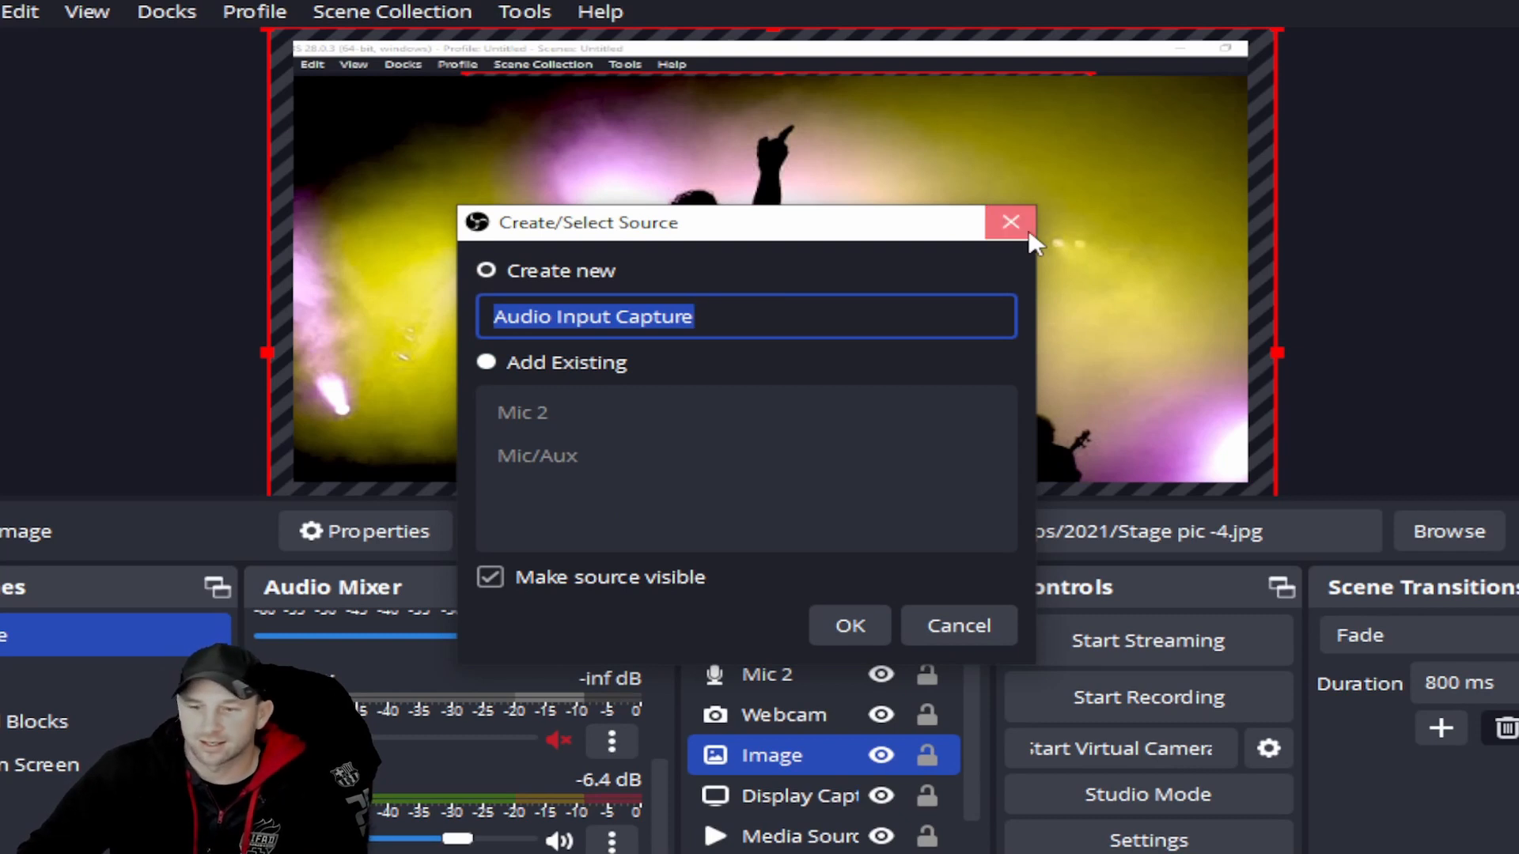
{"action": "left_click", "coordinate": [1011, 221]}
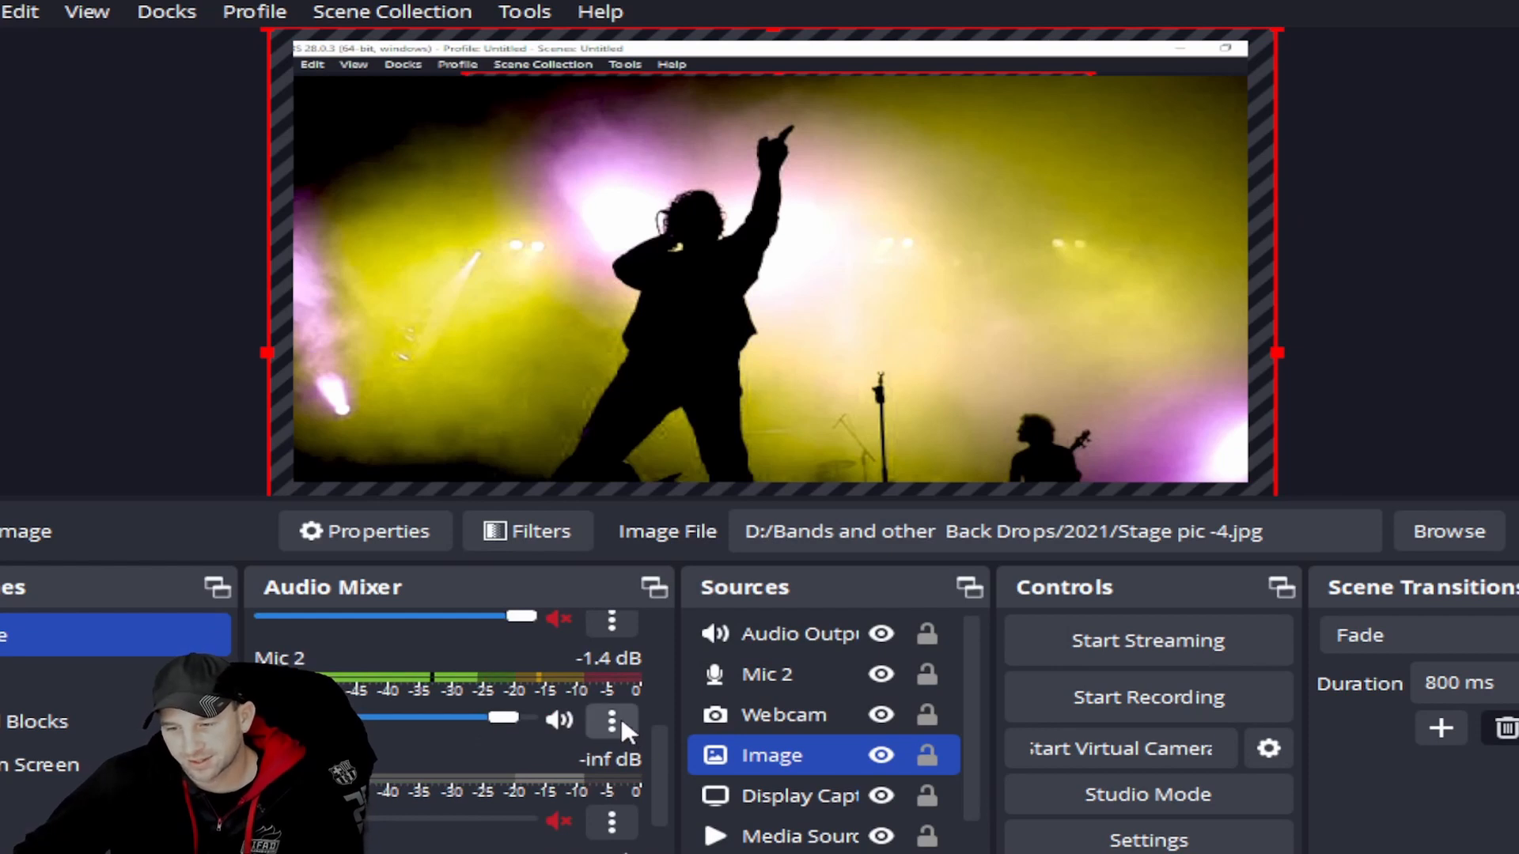
{"action": "left_click", "coordinate": [611, 722]}
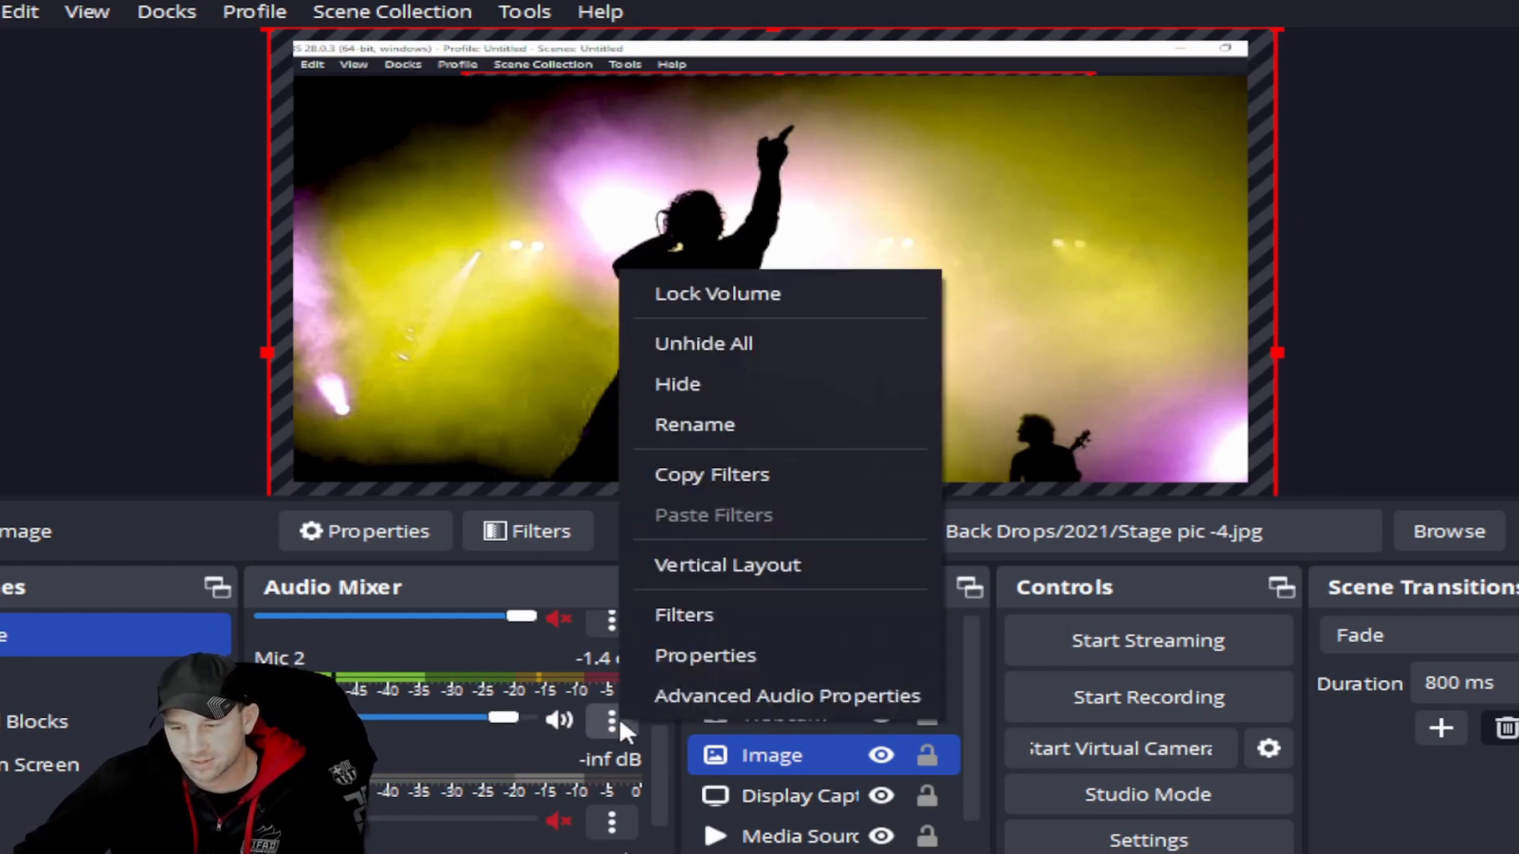
{"action": "left_click", "coordinate": [683, 616]}
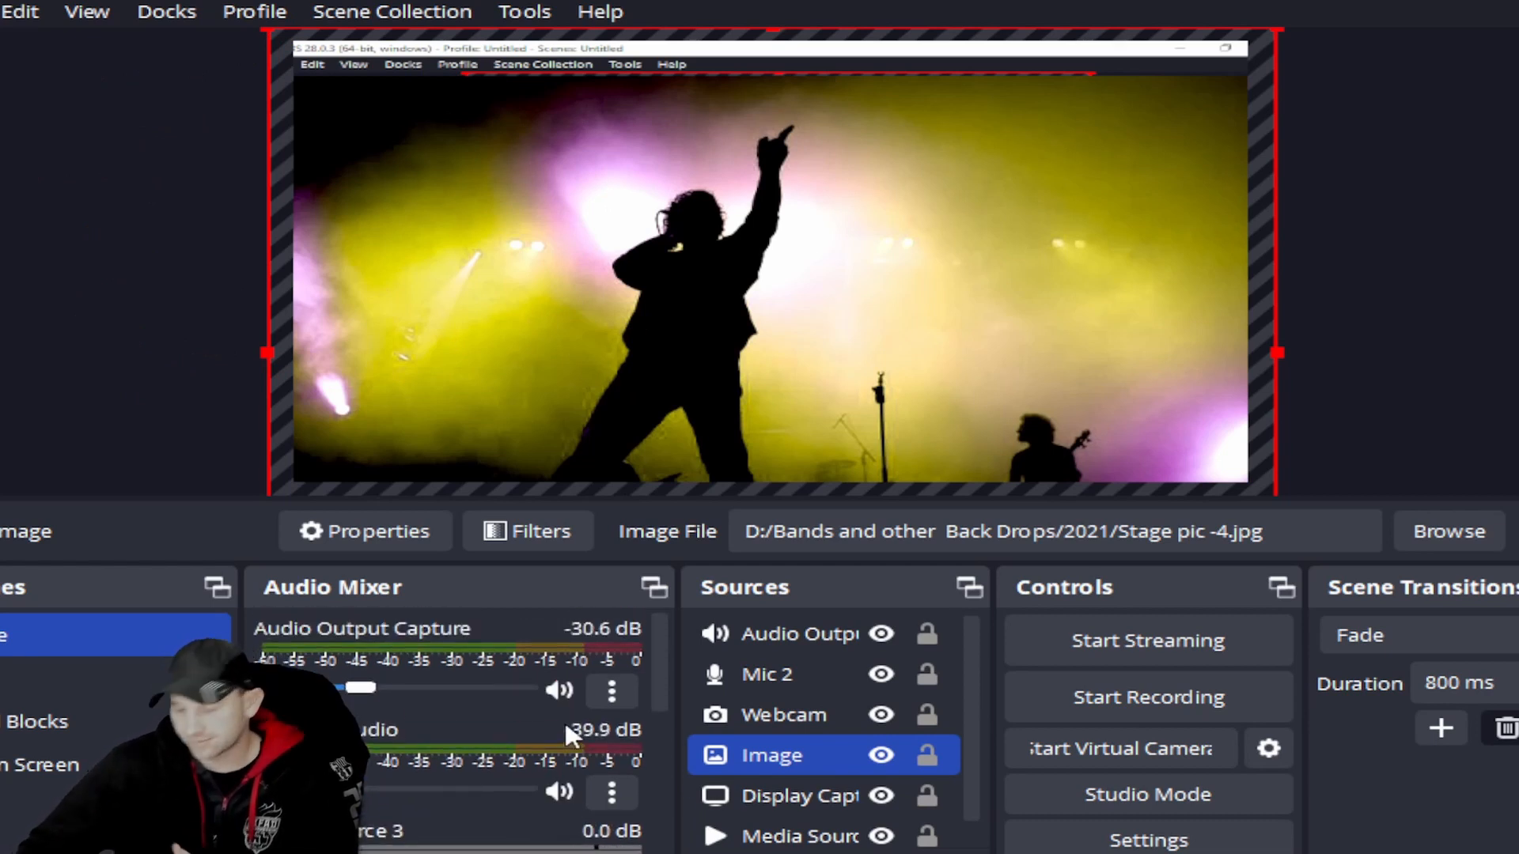
{"action": "mouse_move", "coordinate": [489, 620]}
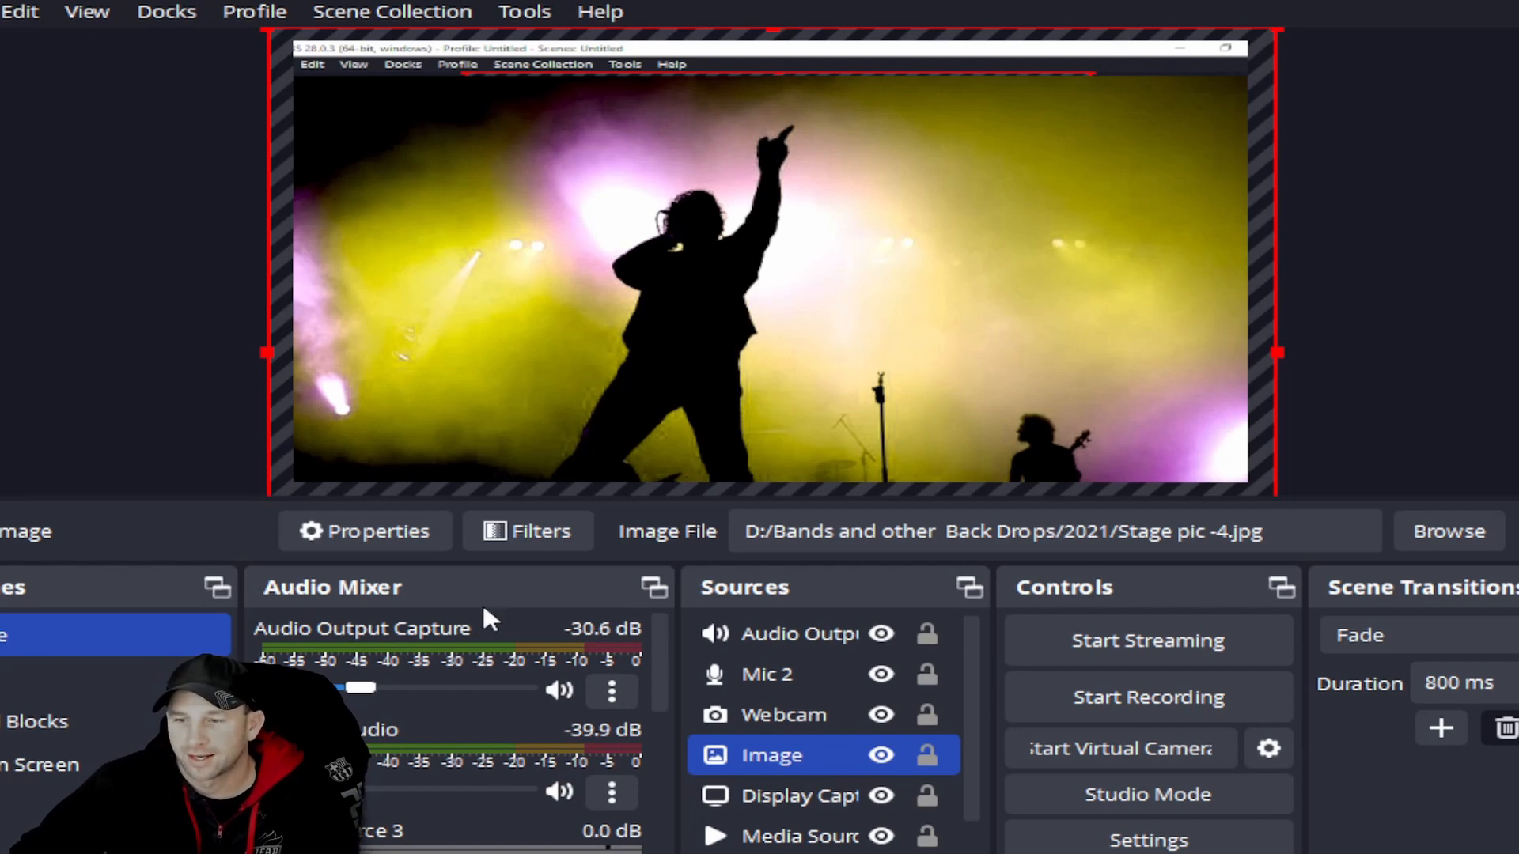